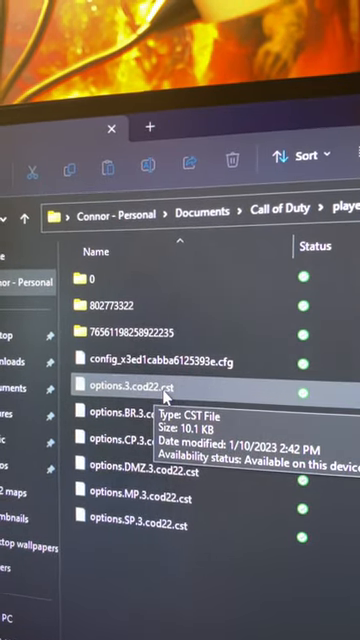
Open options.3.cod22.cst, check RendererWorkerCount reads 5, and start saving via the File menu.
{"action": "double_click", "coordinate": [155, 386]}
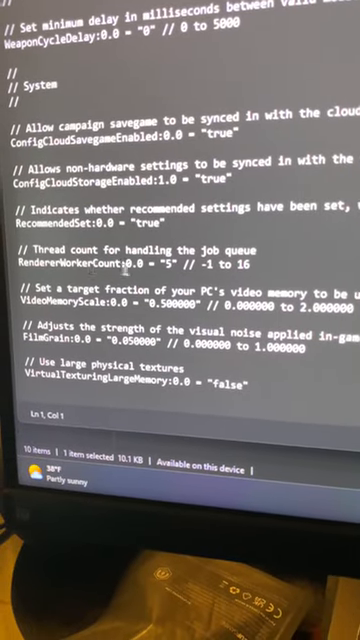
{"action": "scroll", "scroll_direction": "up", "scroll_amount": 3}
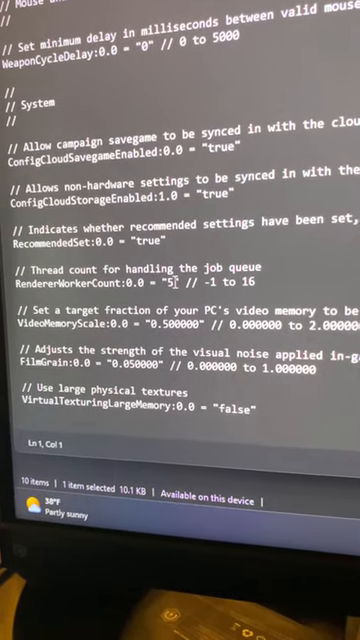
{"action": "left_click", "coordinate": [77, 277]}
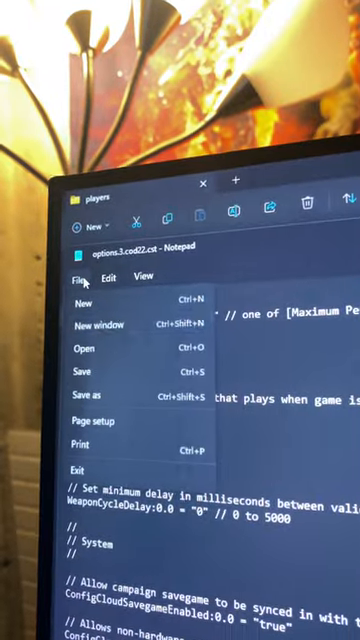